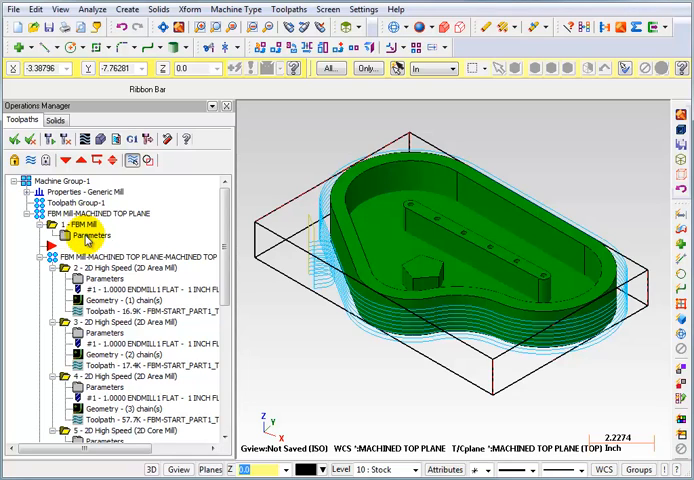
# - Set the FBM Mill wall finish depth cuts to # of cuts = 1
pyautogui.doubleClick(88, 235)
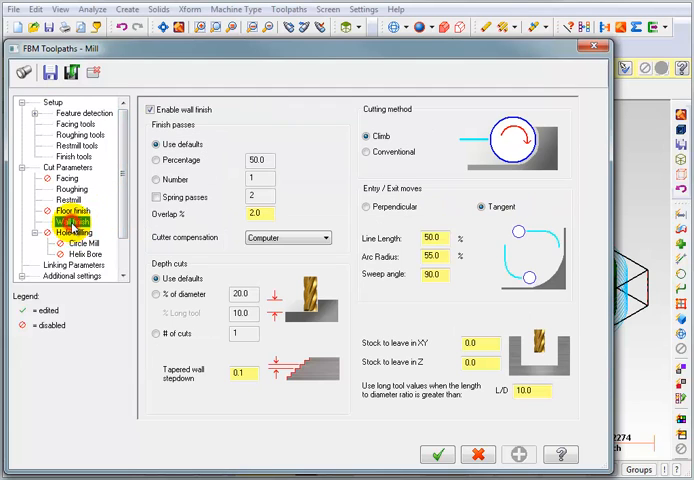
pyautogui.click(72, 214)
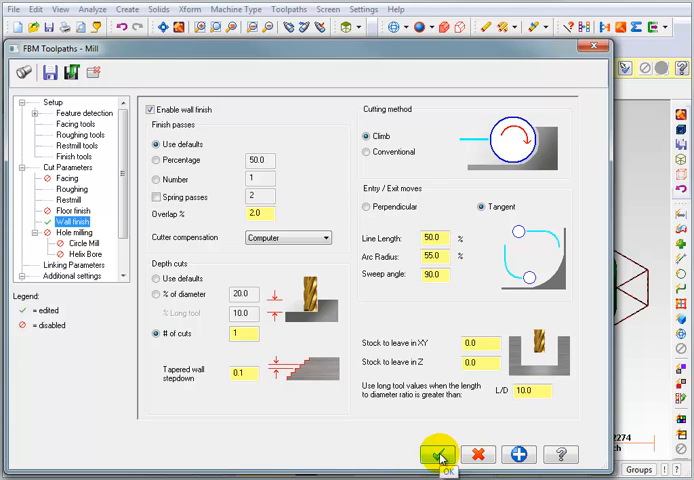
pyautogui.click(440, 455)
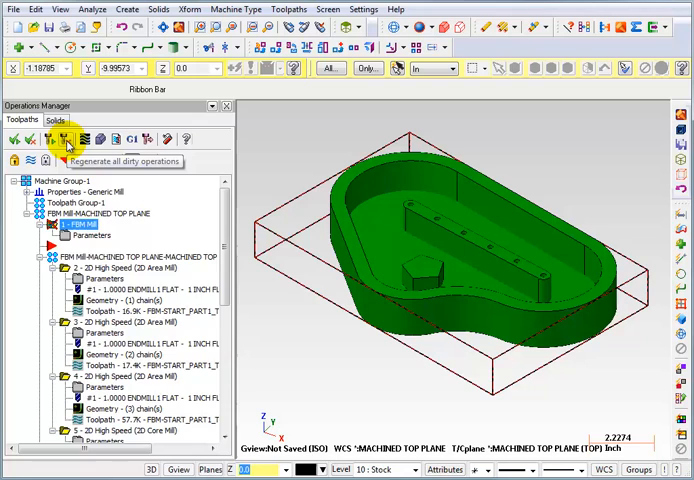
# - Regenerate all dirty operations and preview the toolpaths of pocket operations 6 and 8
pyautogui.click(67, 139)
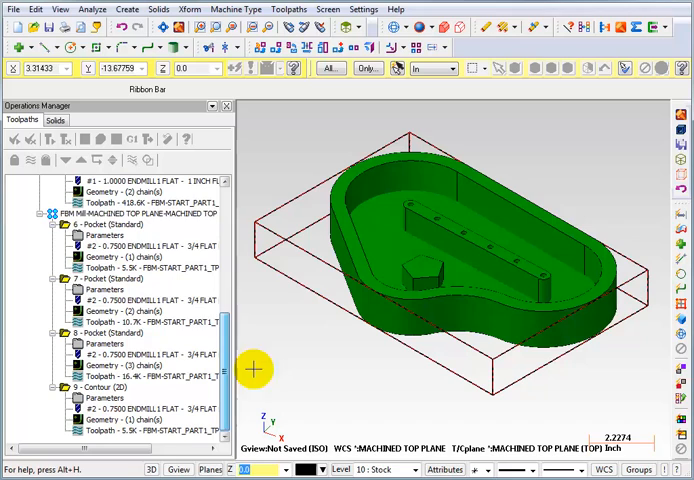
pyautogui.click(108, 225)
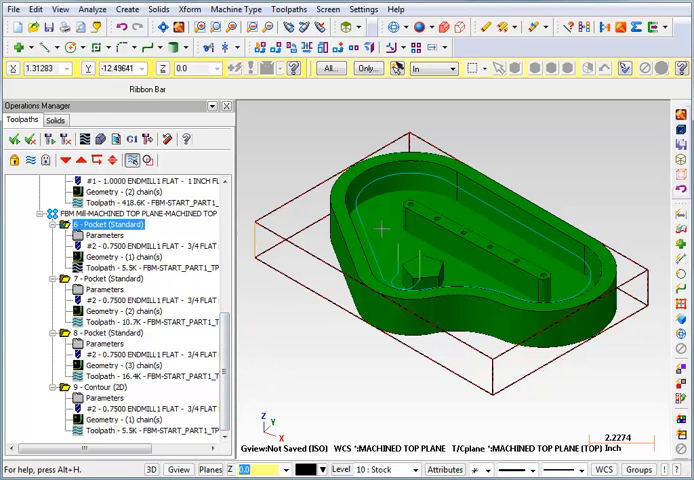
pyautogui.click(108, 277)
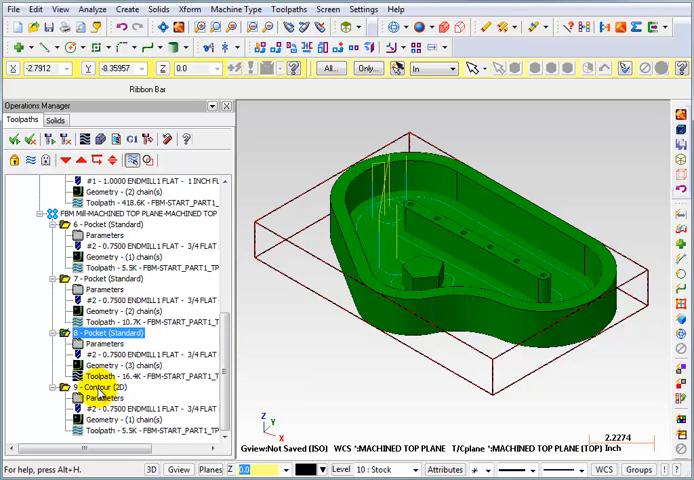
pyautogui.click(95, 385)
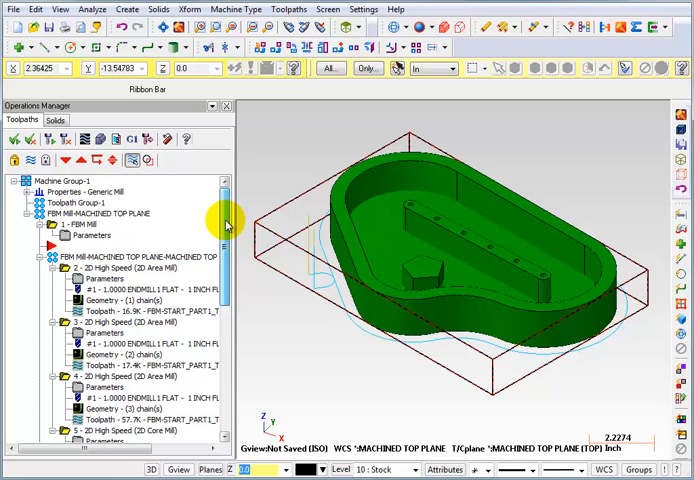
# - Preview the toolpaths of contour operation 9 and pocket operation 7
pyautogui.scroll(-3)
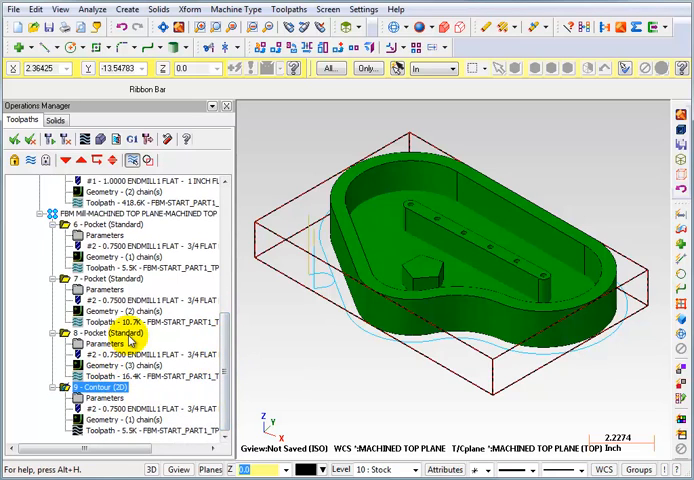
pyautogui.click(97, 226)
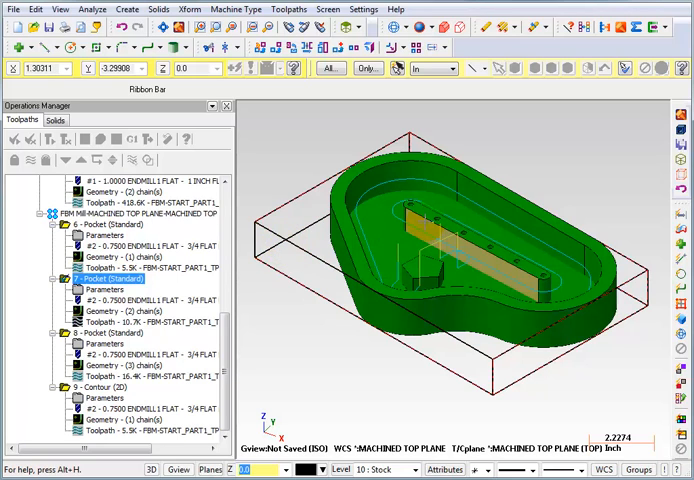
pyautogui.click(95, 333)
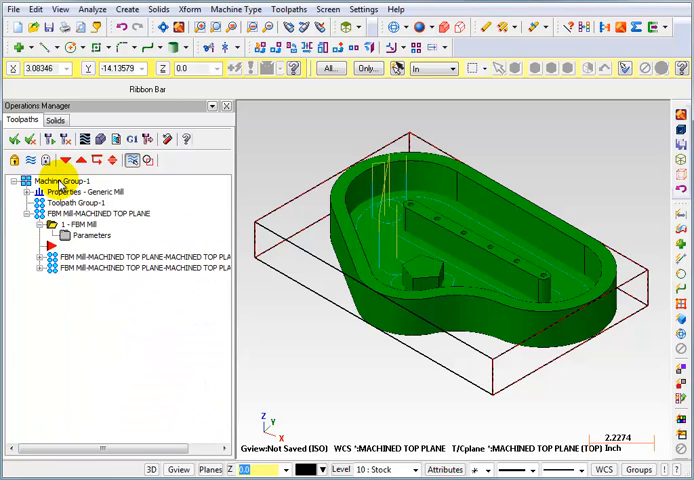
# - Add a new toolpath group named 'My Toolpaths' under Machine Group-1
pyautogui.click(63, 181)
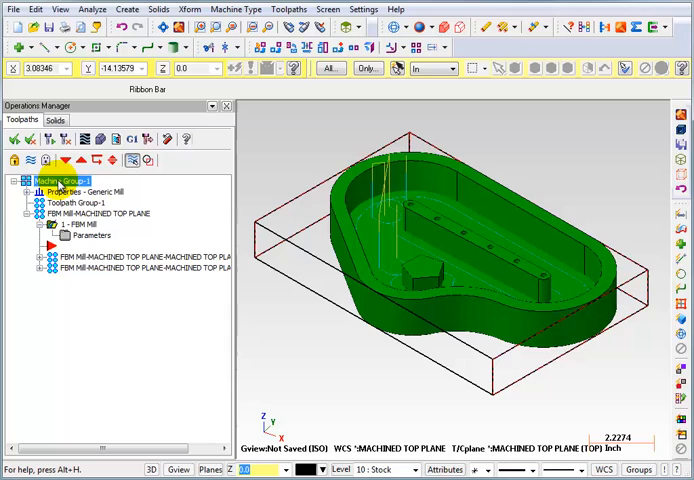
pyautogui.rightClick(66, 180)
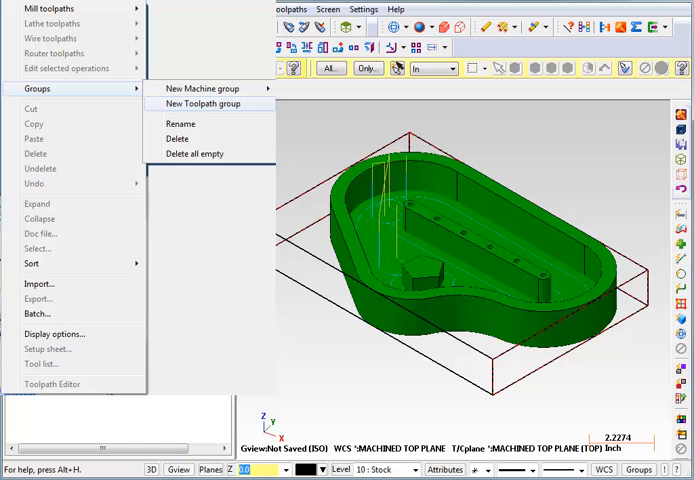
pyautogui.click(203, 103)
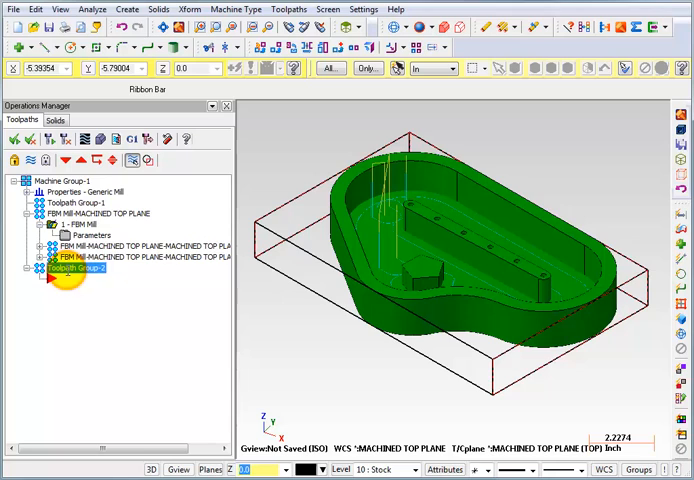
pyautogui.write('My Toolpaths')
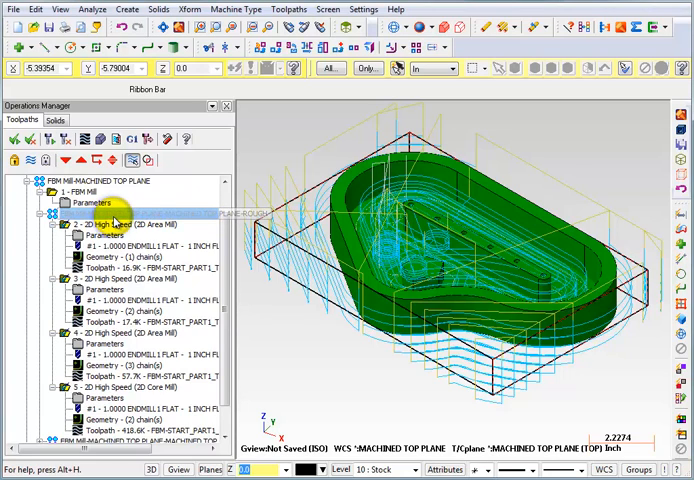
# - Right-drag the FBM roughing operations onto My Toolpaths and choose Copy after
pyautogui.rightClick(115, 222)
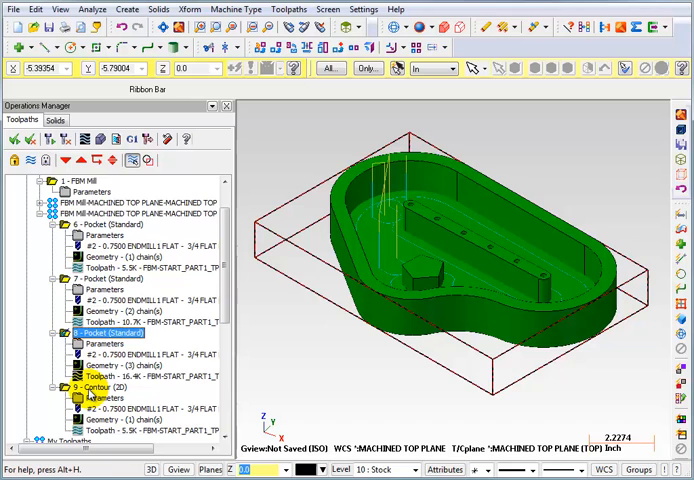
# - Select contour operation 9 for copying into My Toolpaths
pyautogui.click(88, 386)
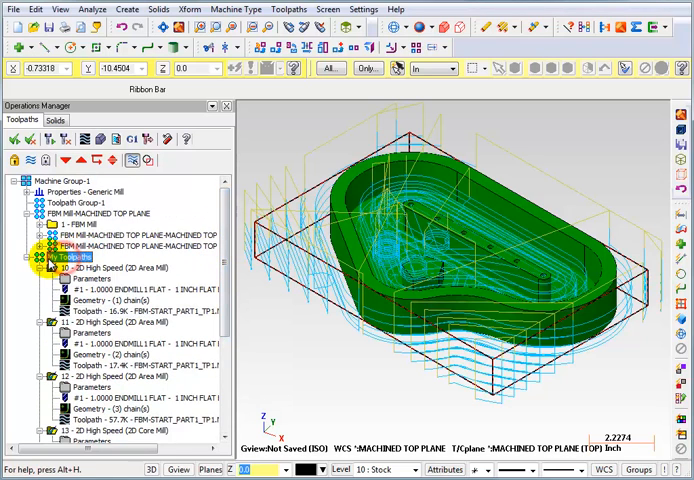
# - Verify the My Toolpaths operations in Mastercam Simulator and review the Move List info
pyautogui.click(55, 257)
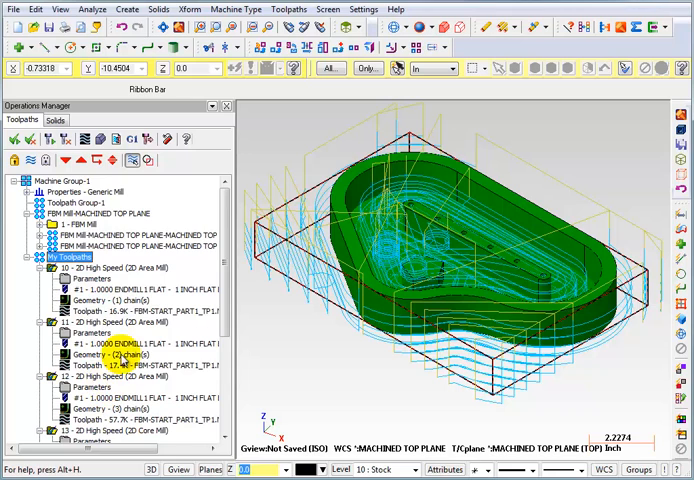
pyautogui.moveTo(99, 139)
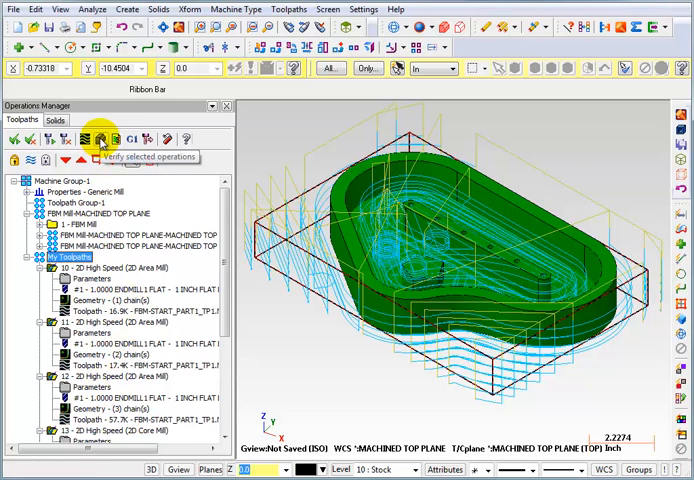
pyautogui.click(99, 139)
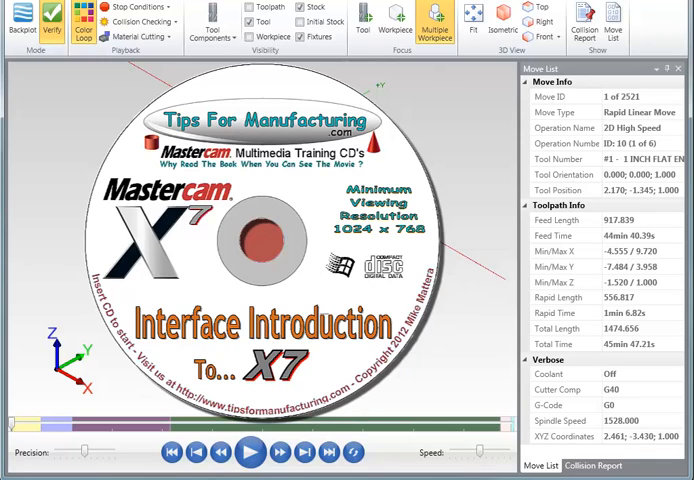
pyautogui.click(250, 453)
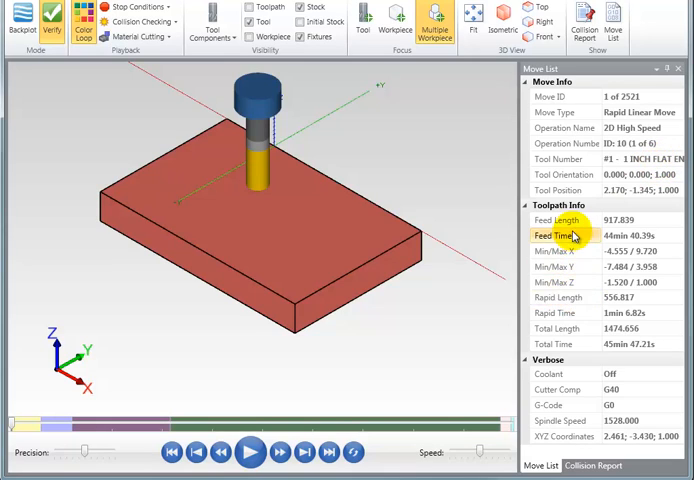
pyautogui.moveTo(564, 297)
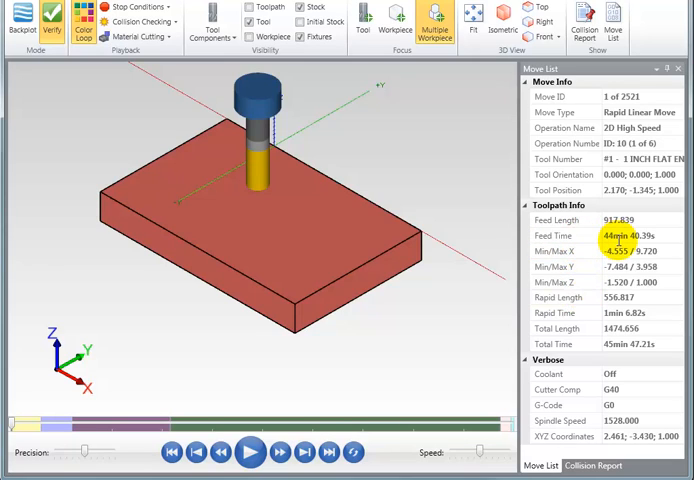
pyautogui.moveTo(635, 327)
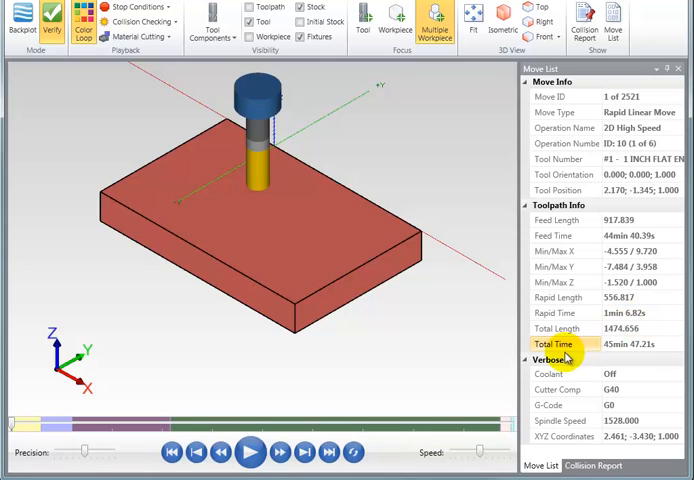
pyautogui.moveTo(631, 356)
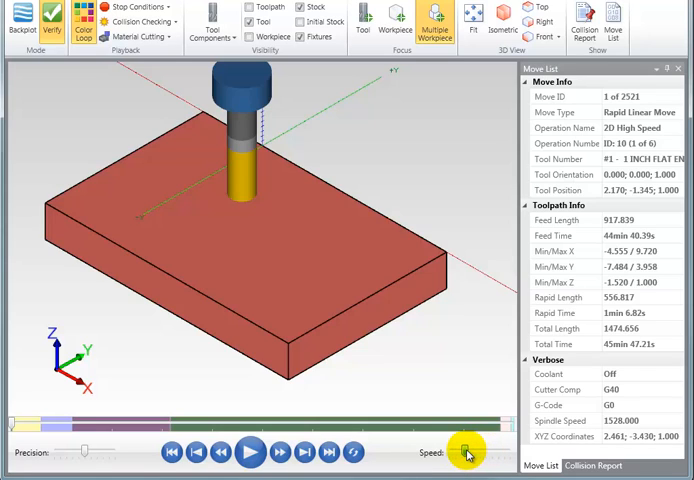
# - Raise the playback speed and play the simulation through all 2521 moves
pyautogui.moveTo(465, 452); pyautogui.dragTo(490, 452)
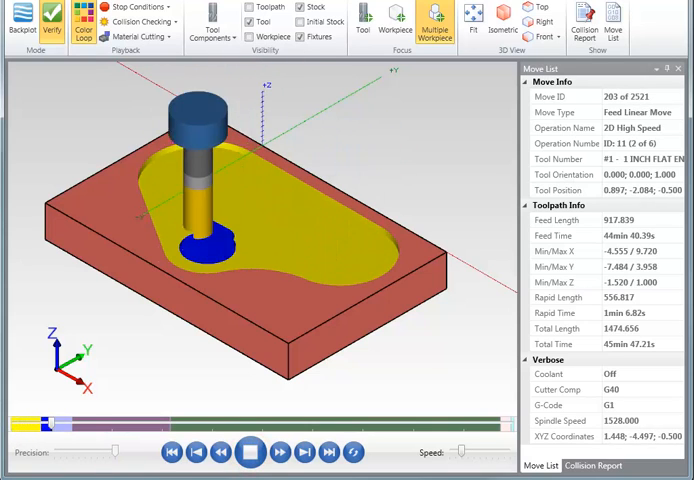
pyautogui.click(279, 452)
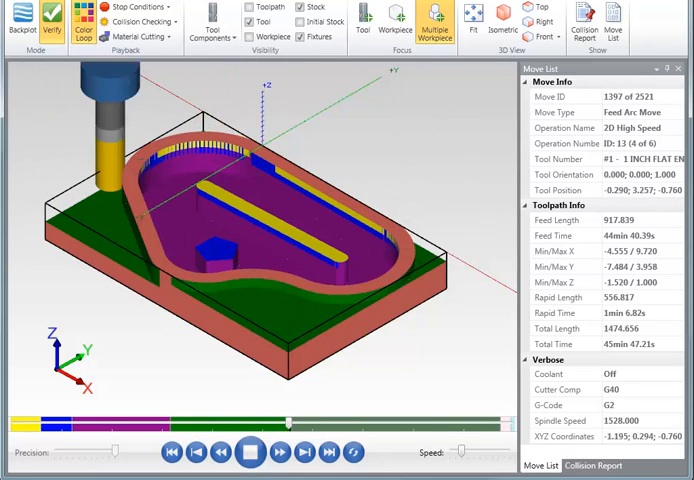
pyautogui.click(279, 452)
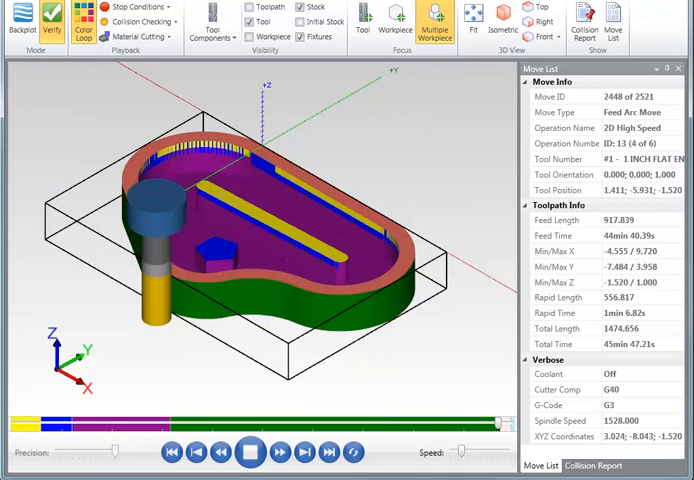
pyautogui.click(250, 452)
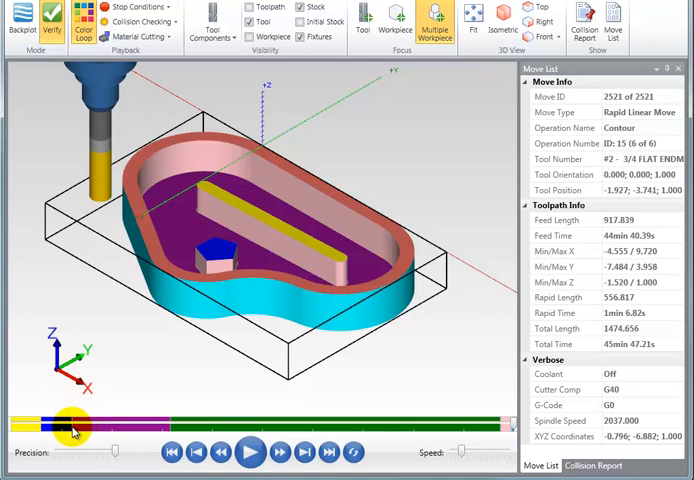
# - Scrub the timeline, rewind to the first move, and replay up to move 2487
pyautogui.moveTo(73, 424); pyautogui.dragTo(495, 424)
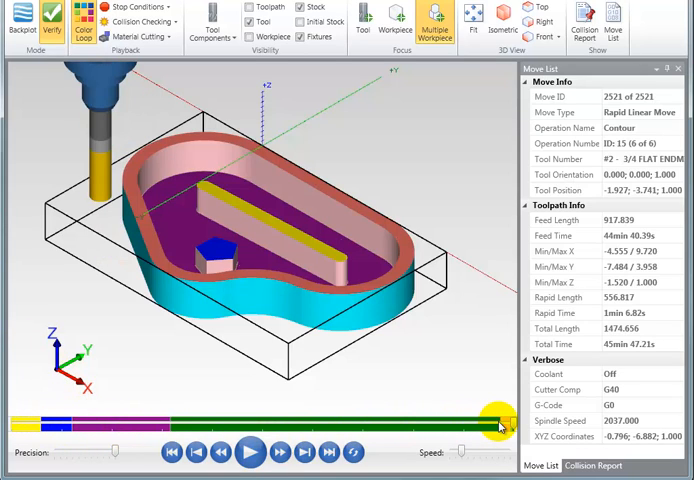
pyautogui.moveTo(490, 423); pyautogui.dragTo(15, 423)
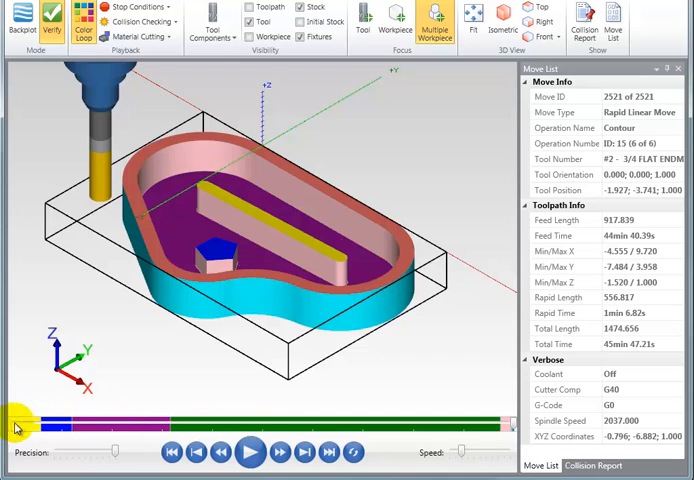
pyautogui.click(172, 452)
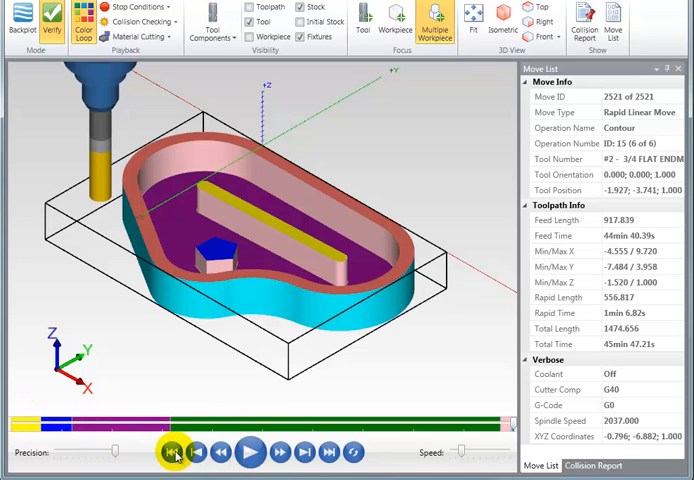
pyautogui.click(175, 452)
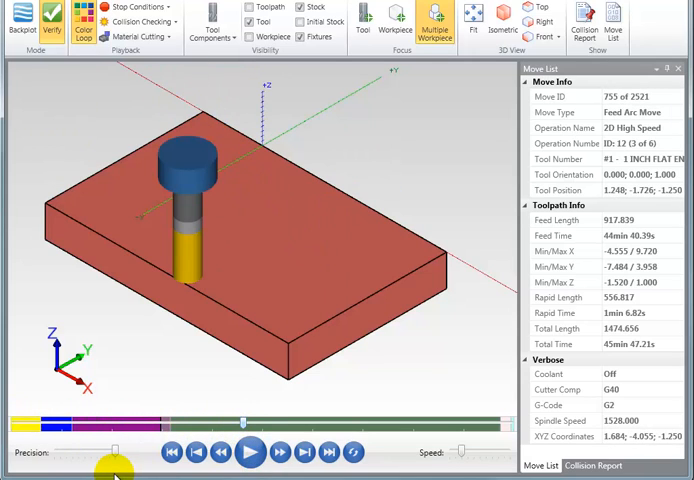
pyautogui.click(250, 452)
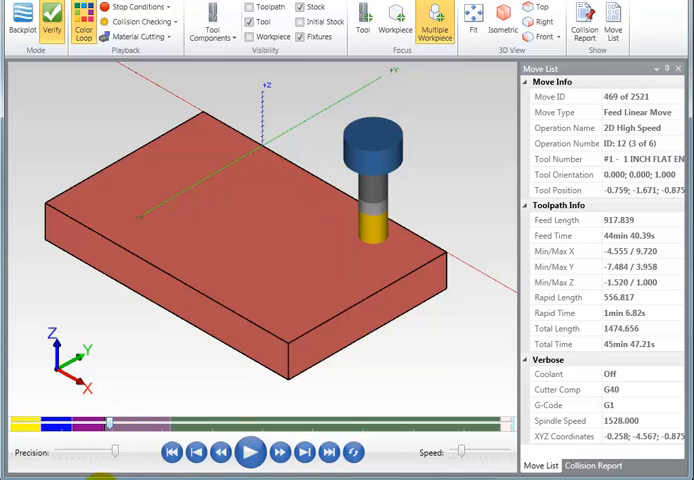
pyautogui.click(250, 453)
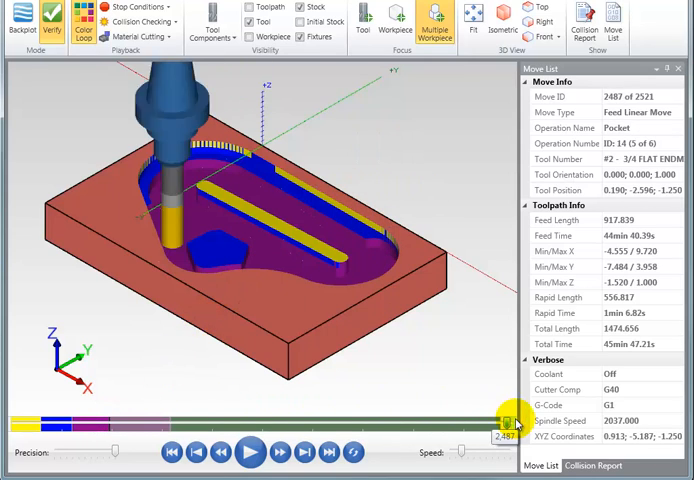
# - Play the simulation to move 2521, showing the fully cut part
pyautogui.click(250, 452)
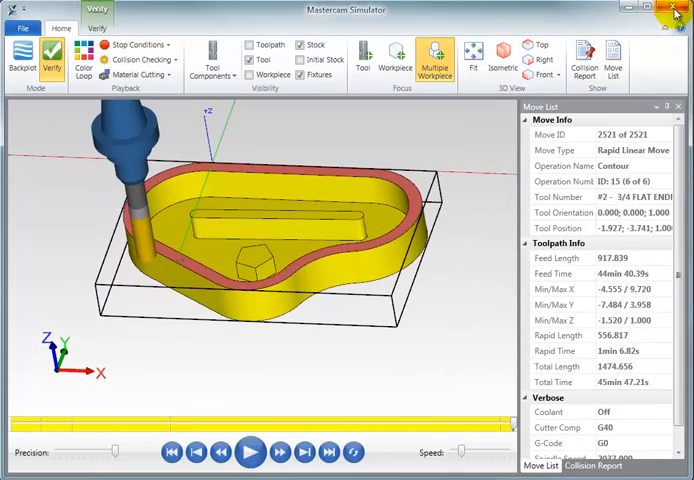
# - Close the Simulator and open the 1 - FBM Mill operation's parameters at wall finish
pyautogui.click(676, 10)
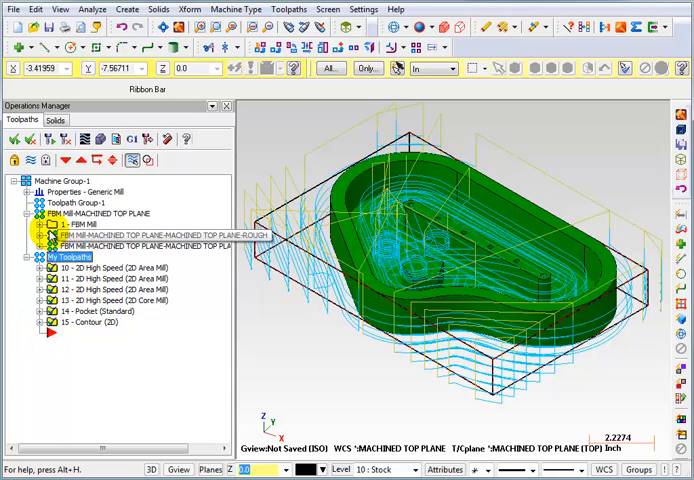
pyautogui.click(25, 240)
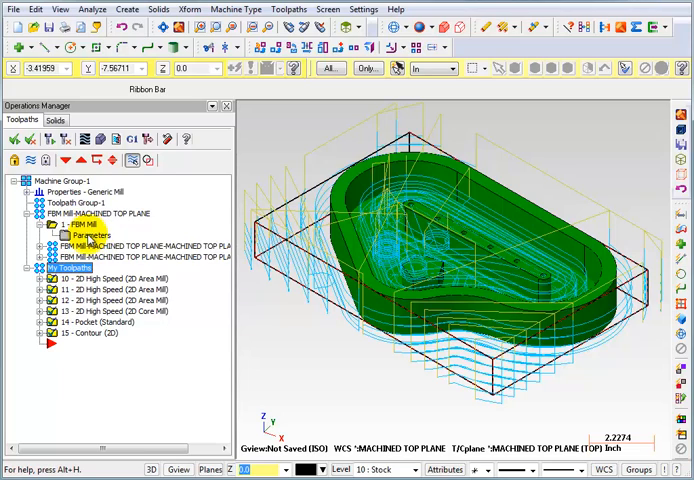
pyautogui.doubleClick(78, 235)
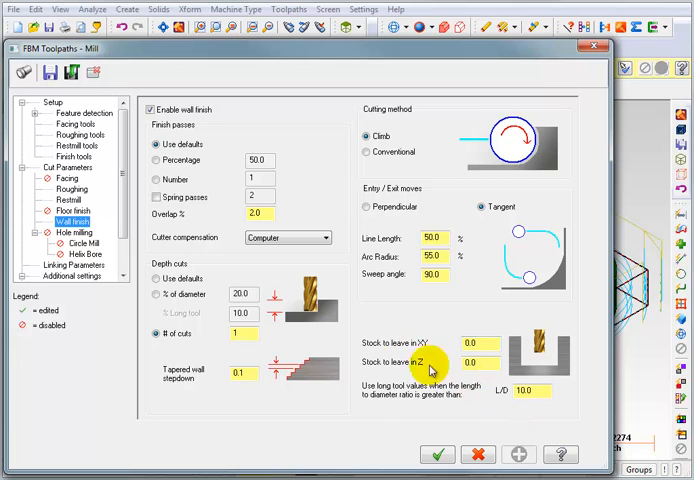
# - Close FBM Toolpaths and expand copy operation 10 to show its parameters, tool, geometry, toolpath
pyautogui.click(478, 453)
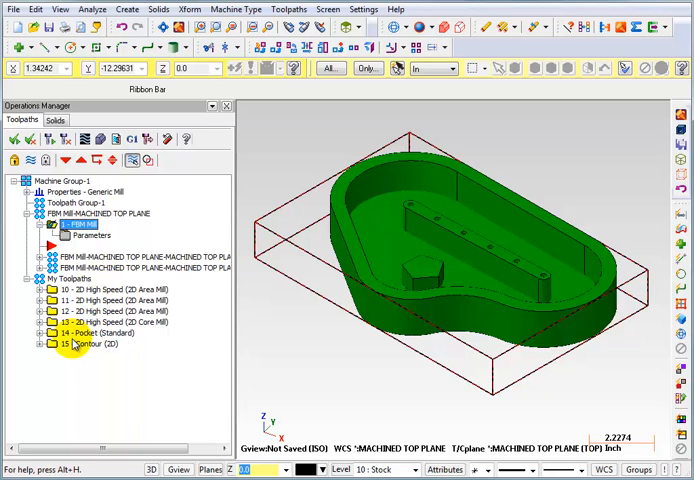
pyautogui.click(28, 289)
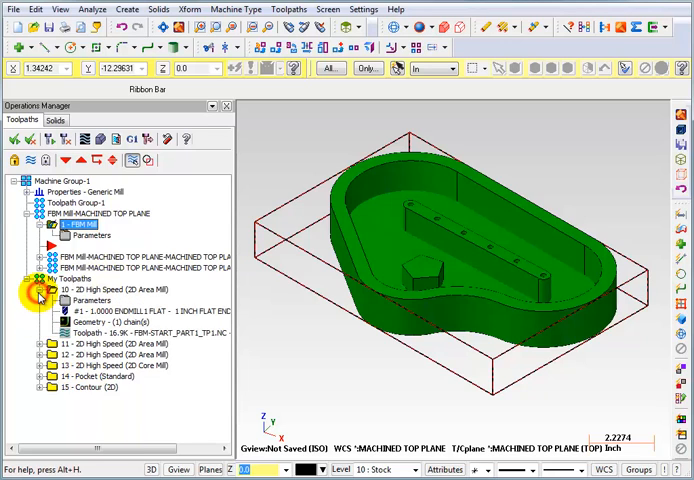